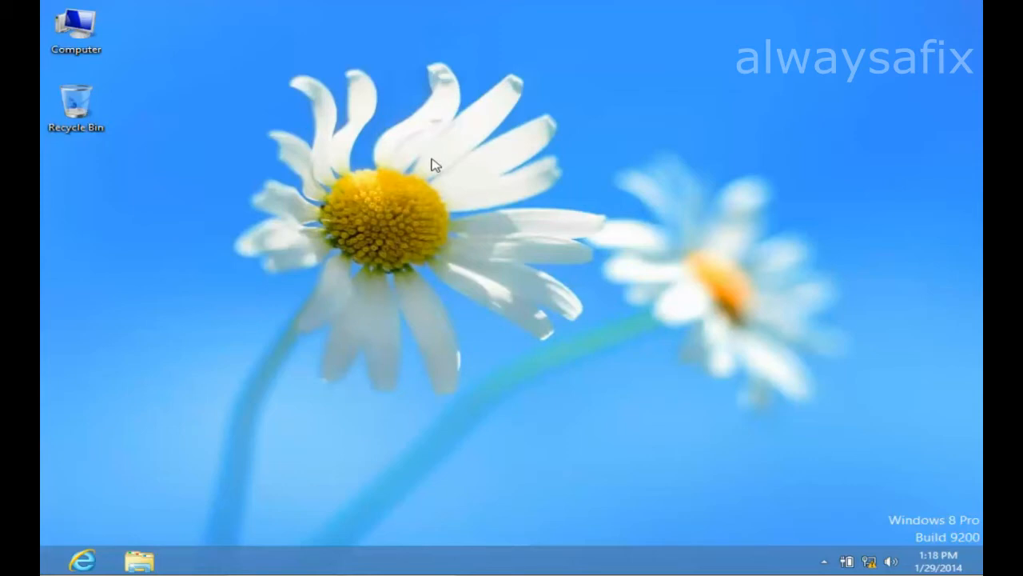
mouse_move(514, 192)
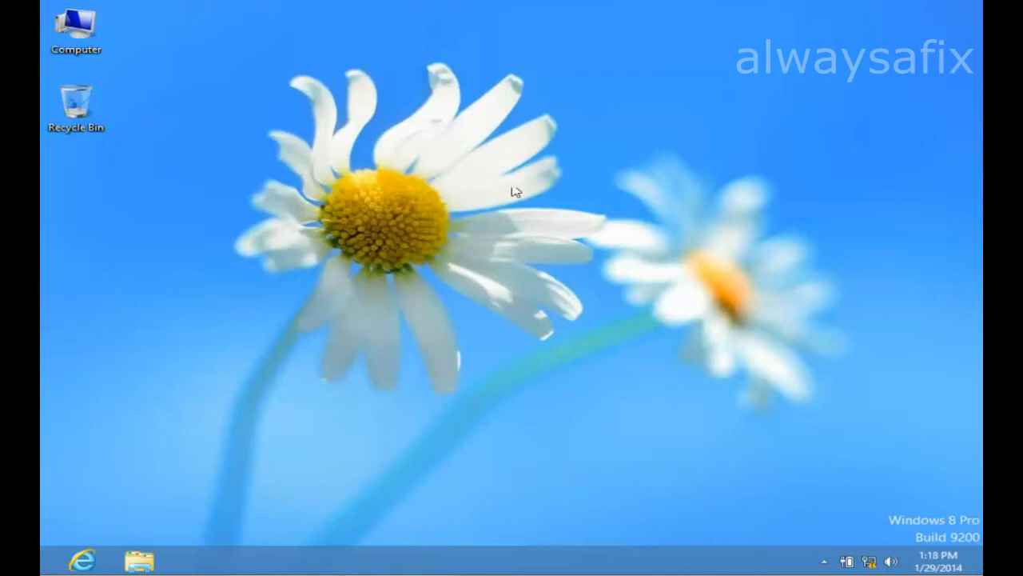
mouse_move(512, 189)
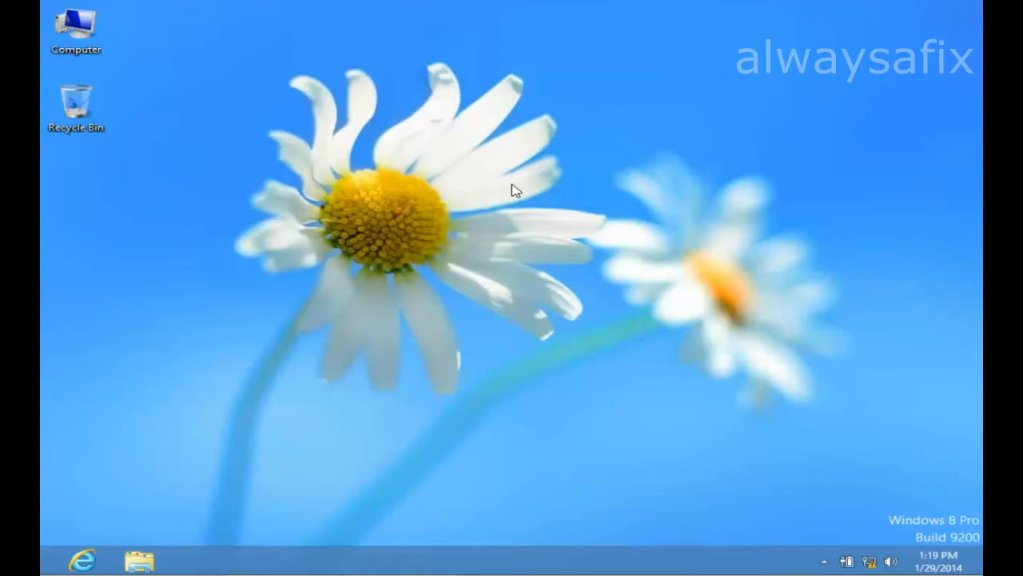
mouse_move(718, 112)
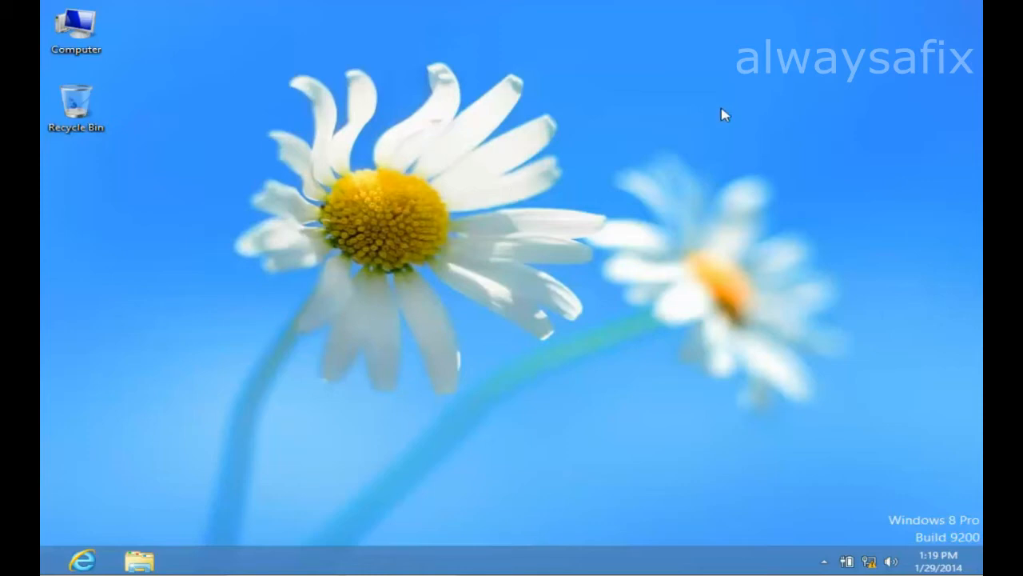
mouse_move(969, 19)
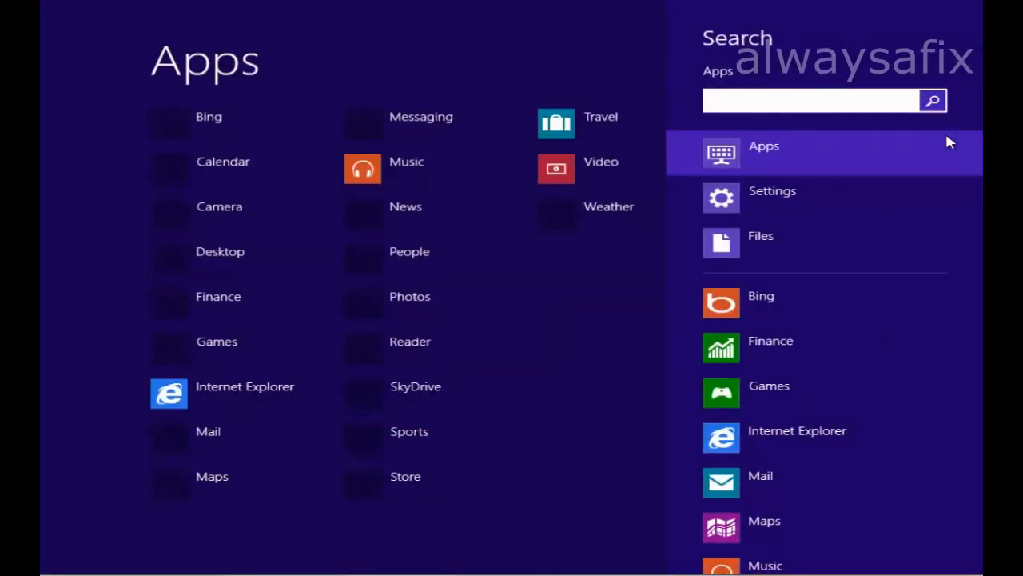
Search for 'cmd' and bring up the app options for the Command Prompt result.
text(c)
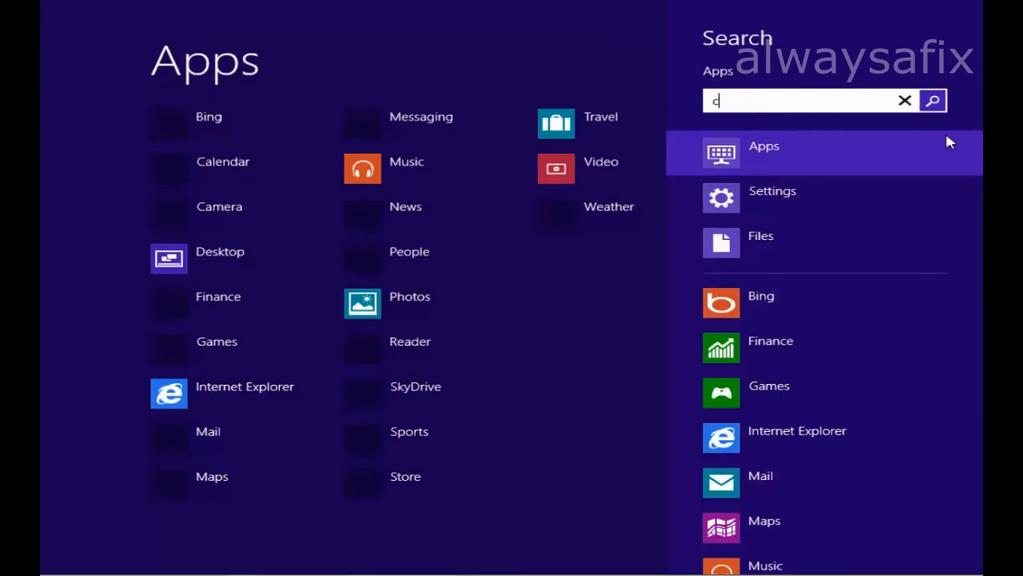
text(md)
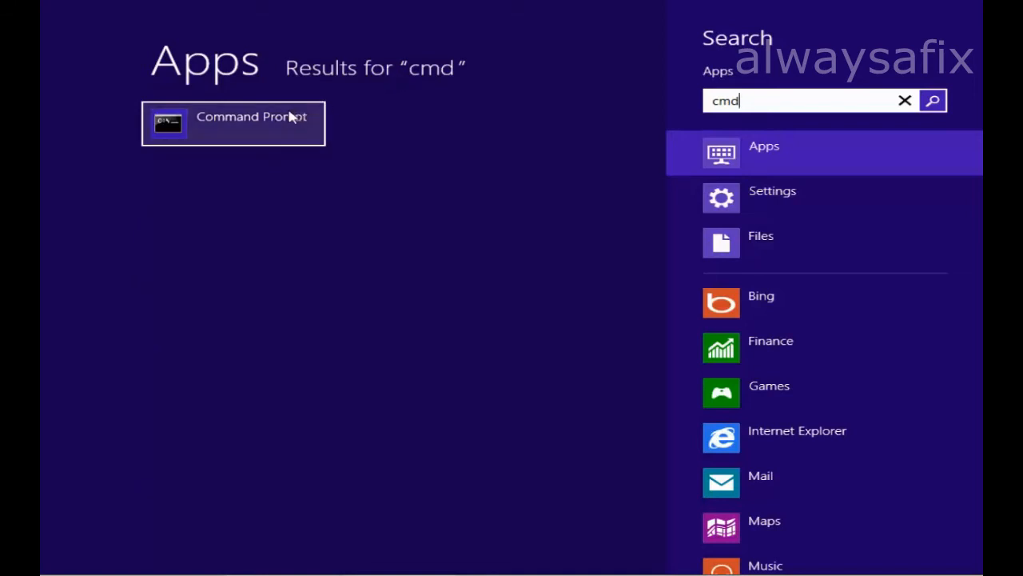
right_click(232, 125)
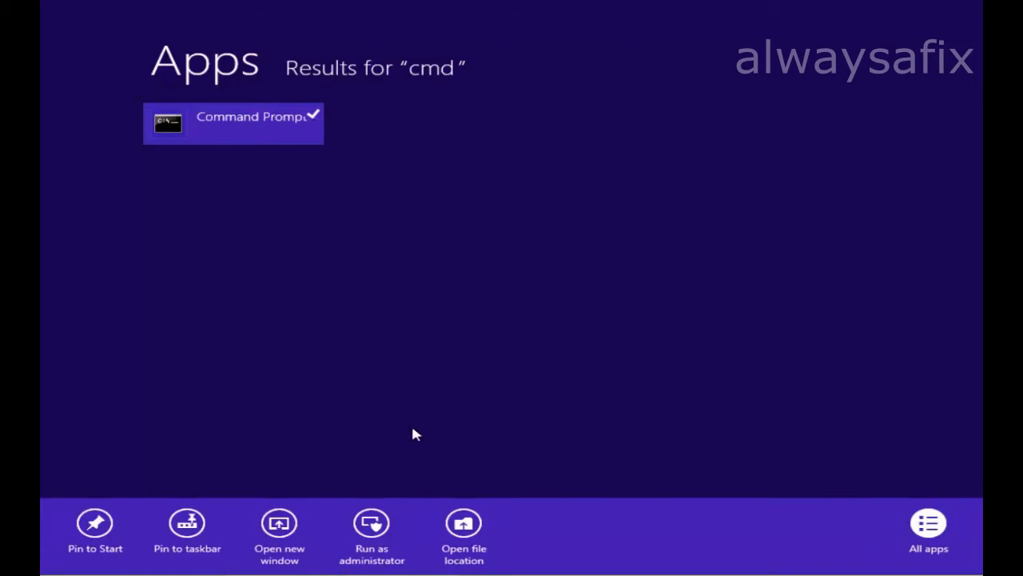
mouse_move(371, 526)
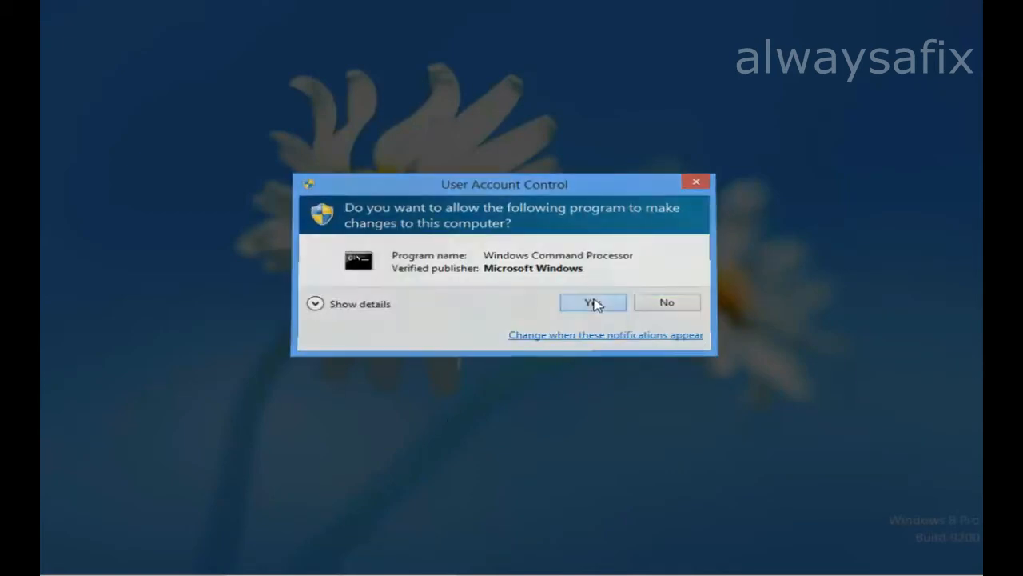
Allow elevation and enter 'bcdedit /set {default} bootmenupolicy legacy' in the admin Command Prompt.
click(593, 302)
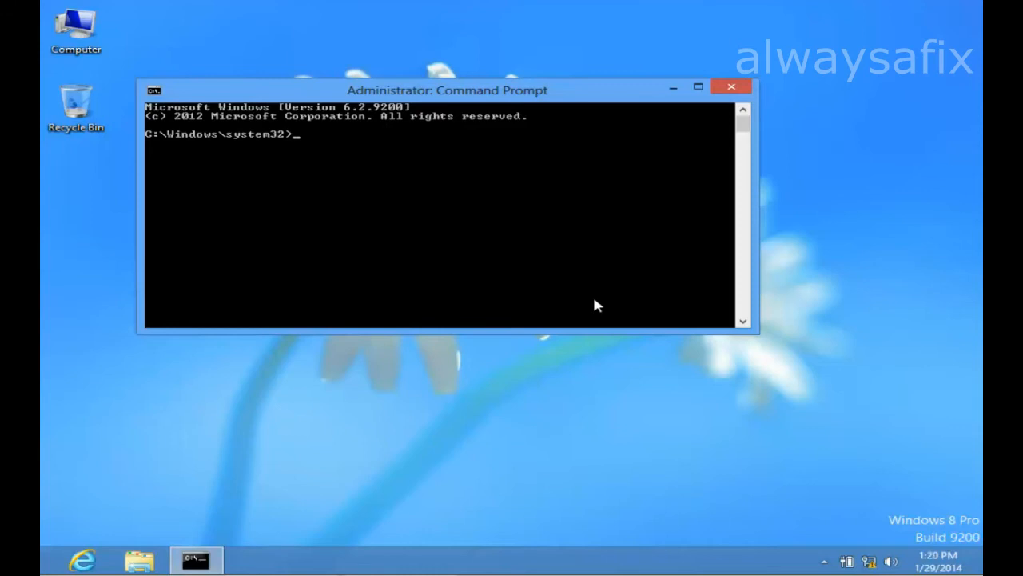
text(bcdedi)
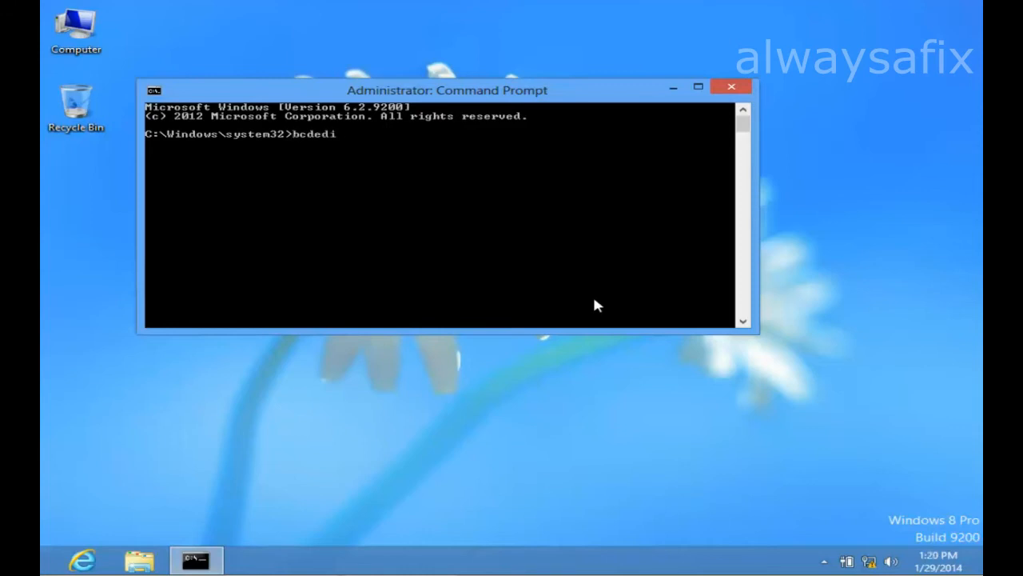
text(t)
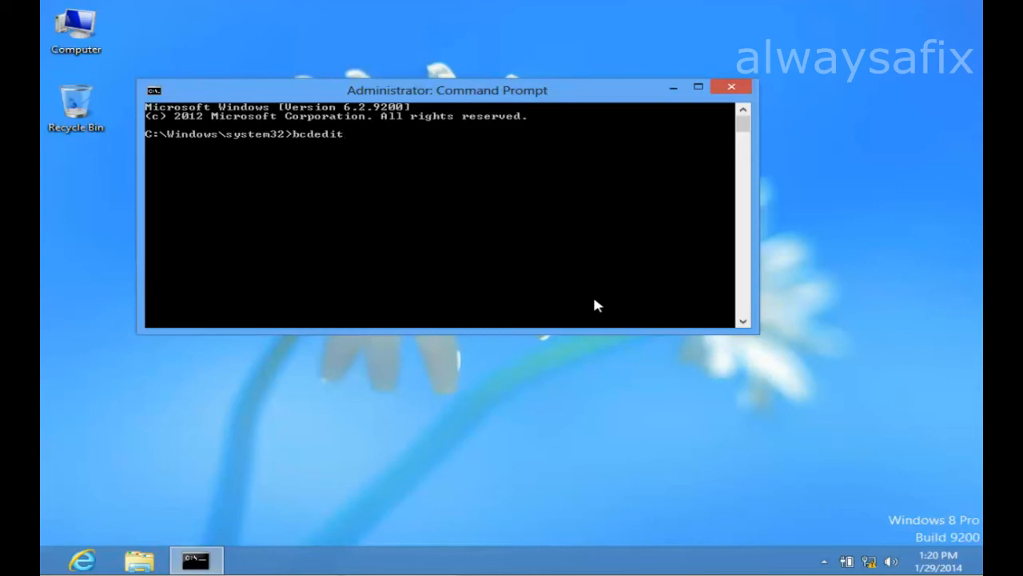
text(/set)
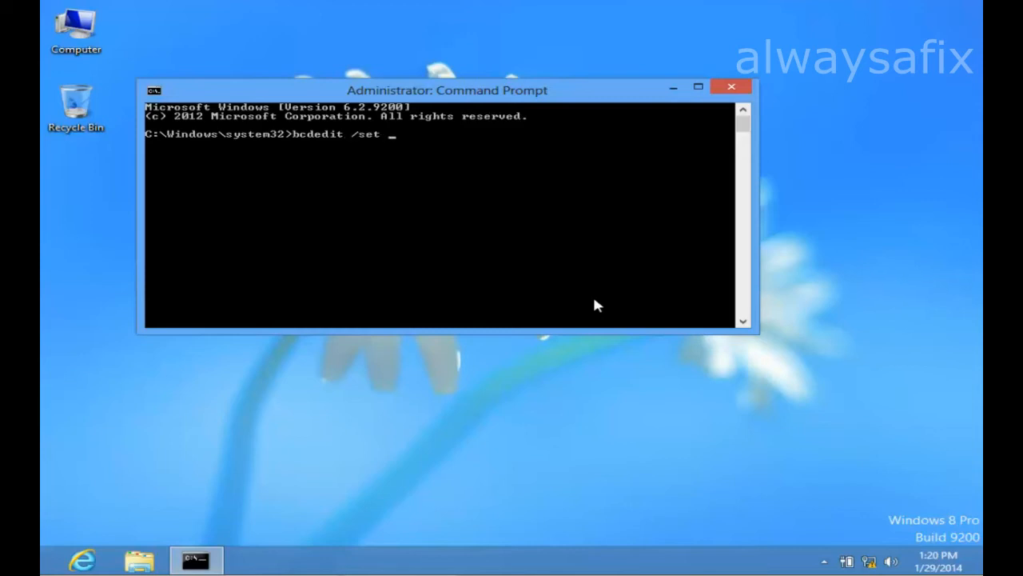
text({def)
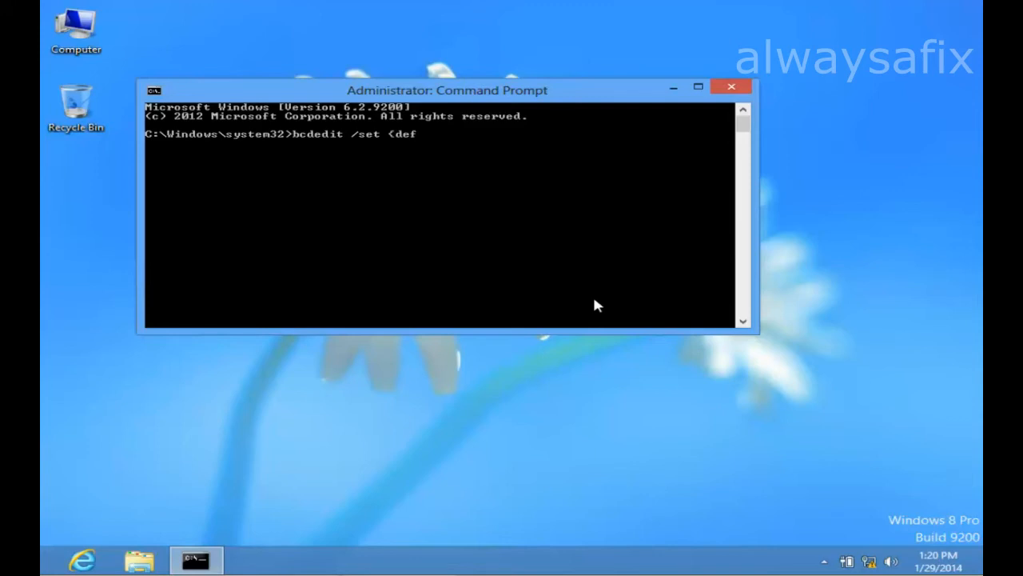
text(ault)
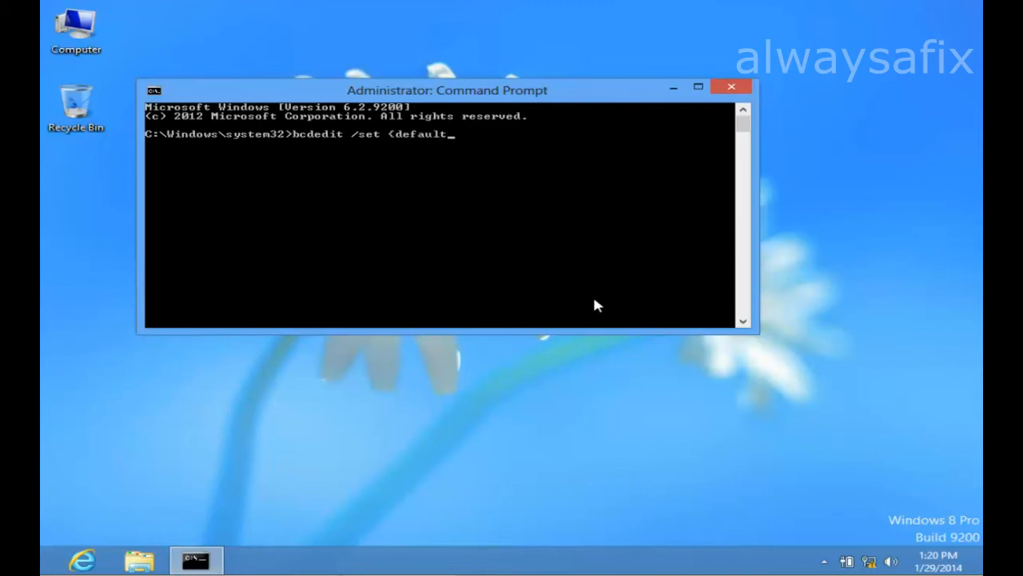
text(>)
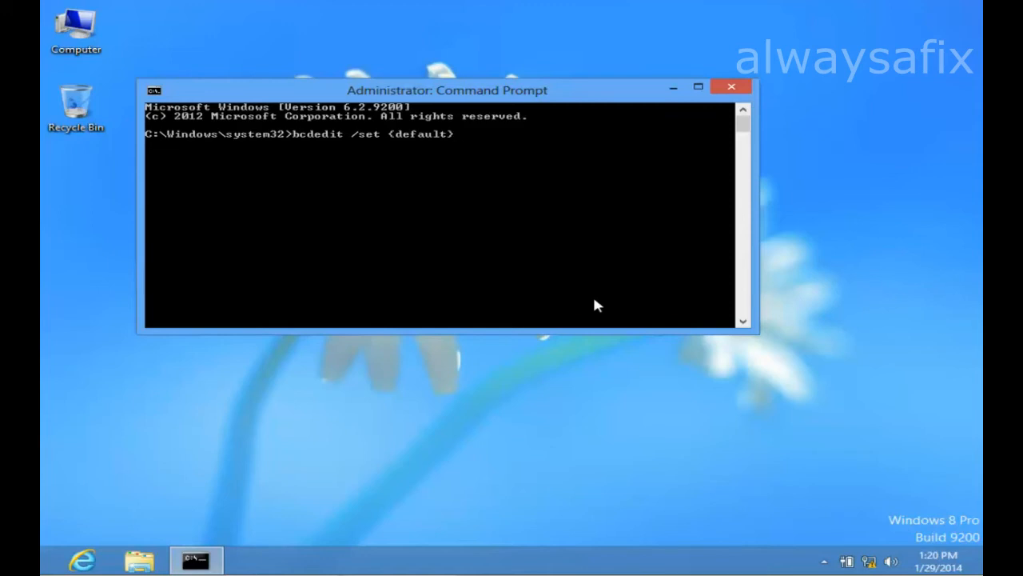
text(bootme)
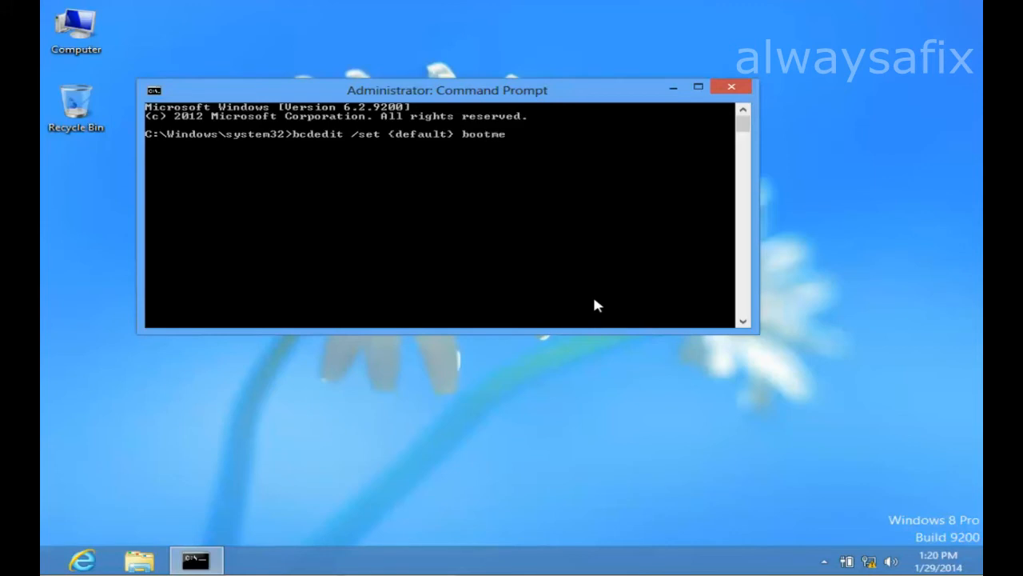
text(nupoli)
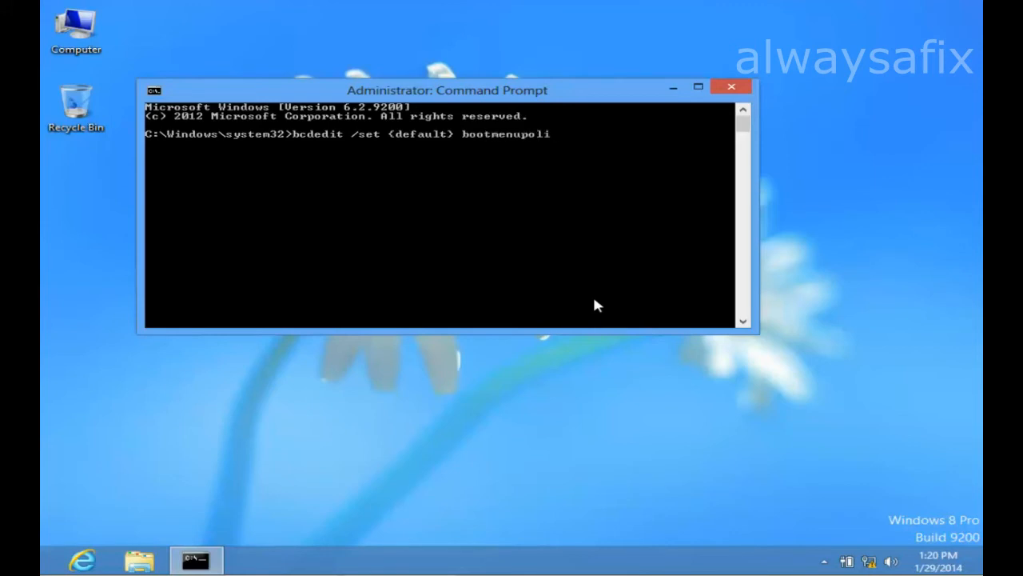
text(cy)
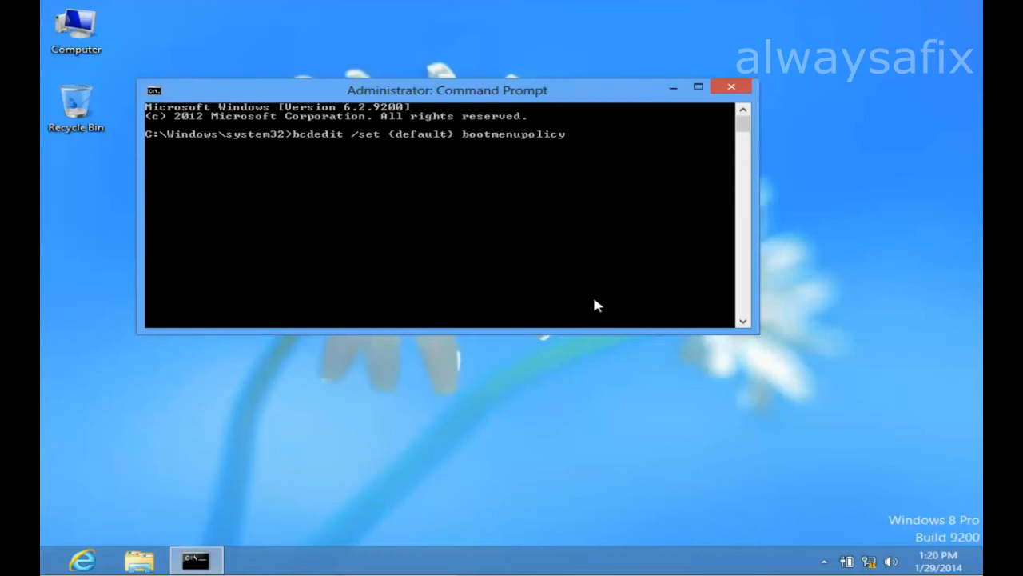
text(" ")
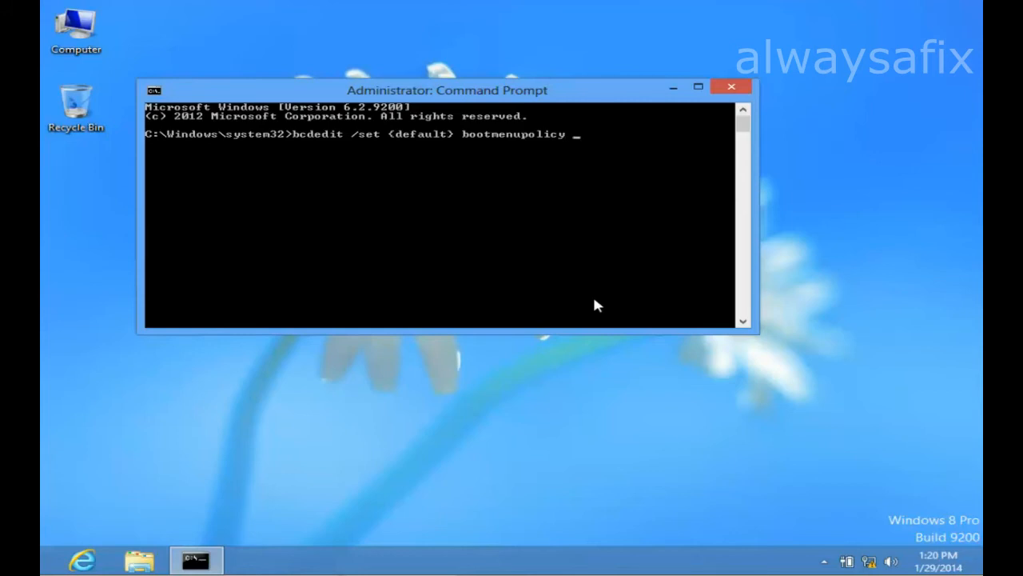
text(legacy)
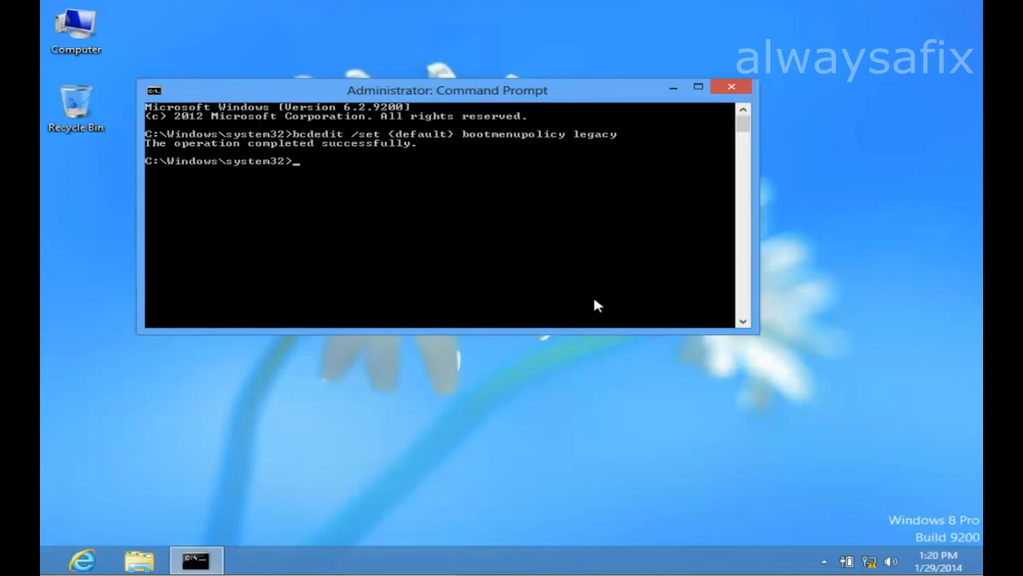
mouse_move(745, 109)
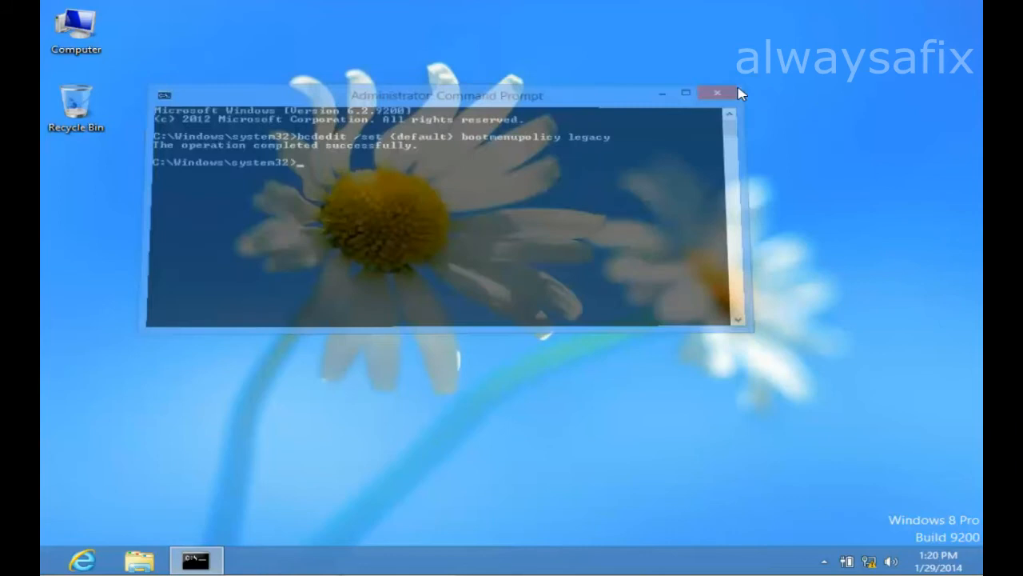
Close the administrator Command Prompt window, returning to the desktop.
click(716, 92)
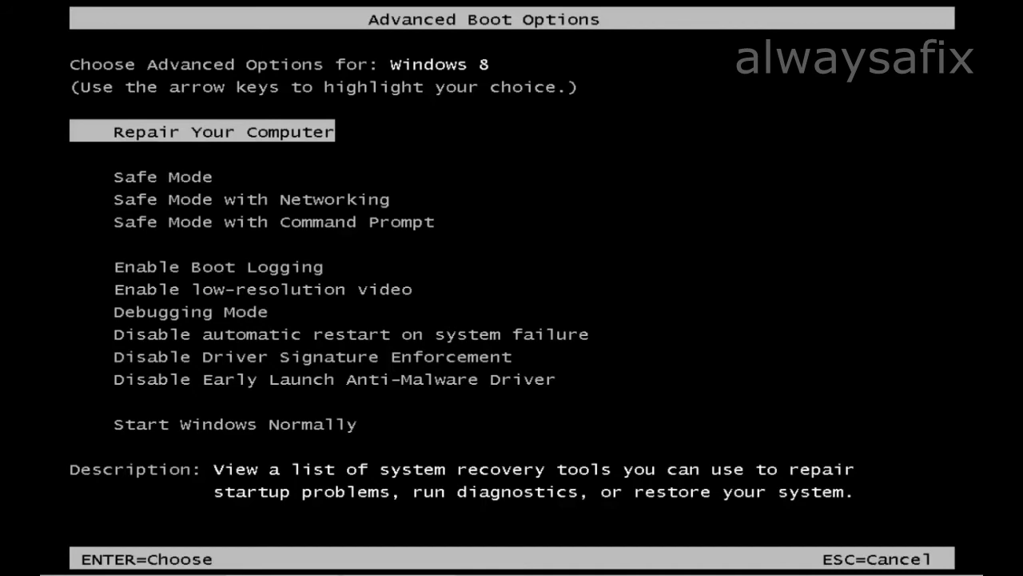
Move down through the startup choices in the Advanced Boot Options menu.
key(Down)
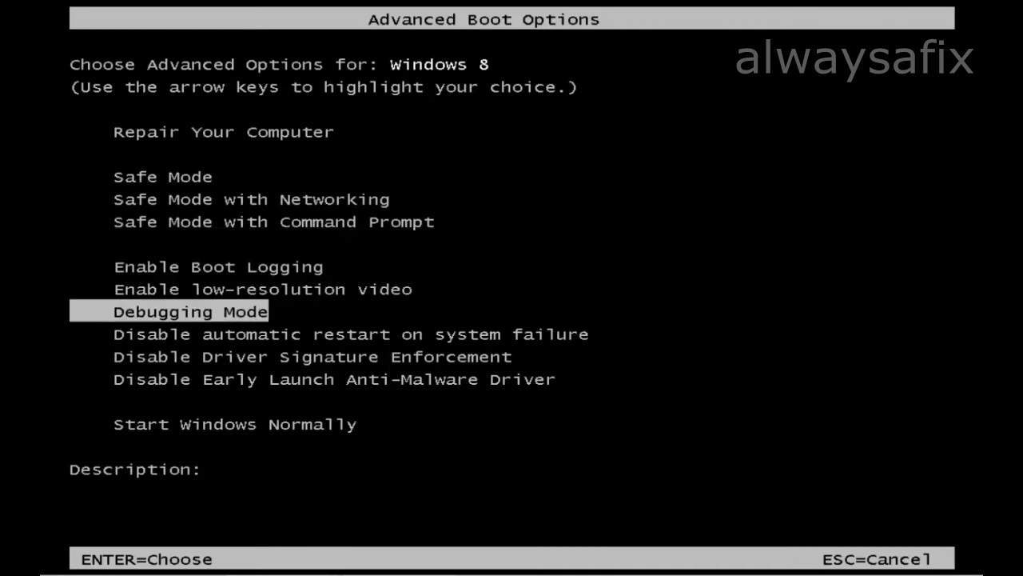
key(Down)
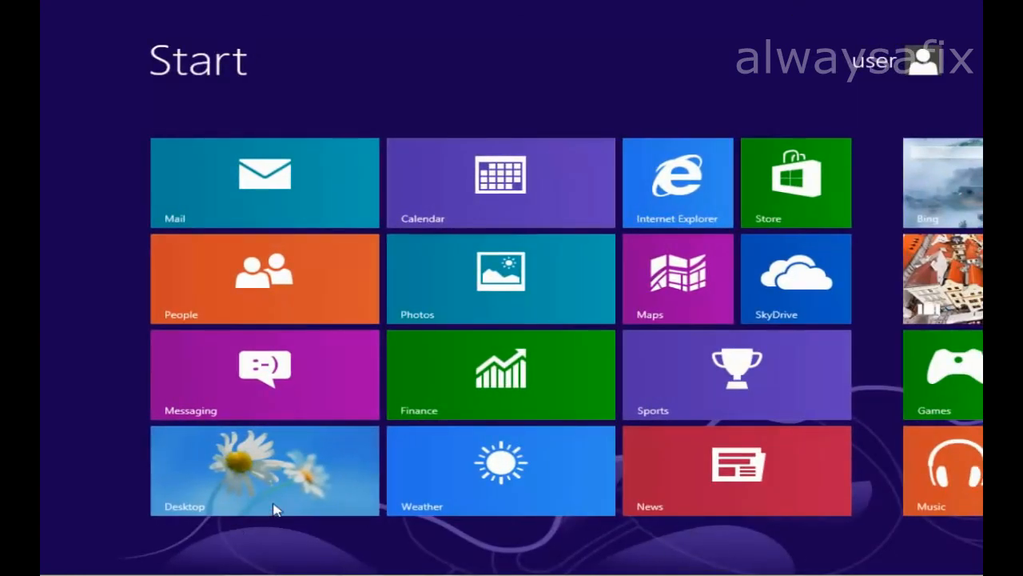
Go from the Start screen to the desktop via the Desktop tile.
click(263, 470)
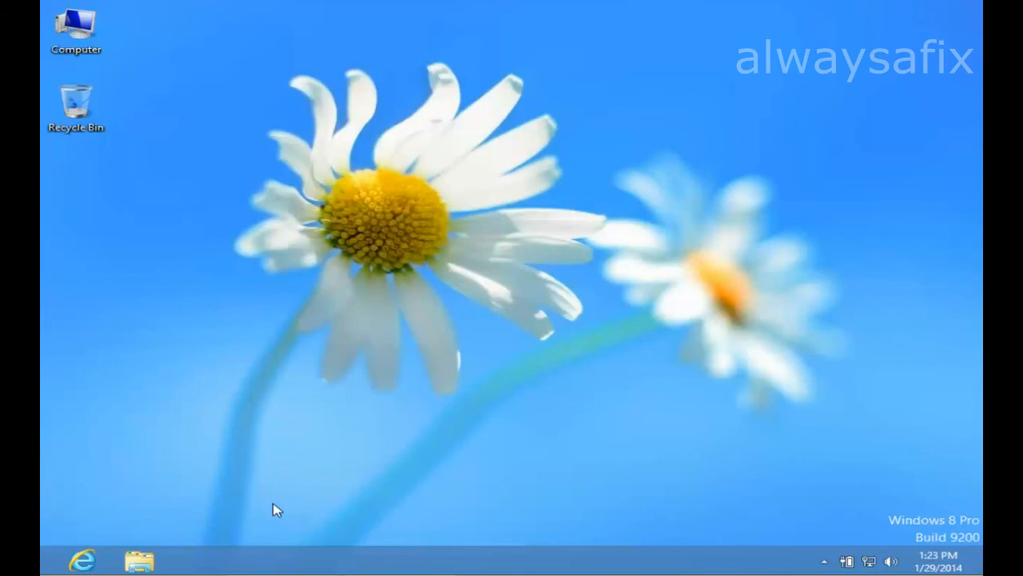
mouse_move(721, 231)
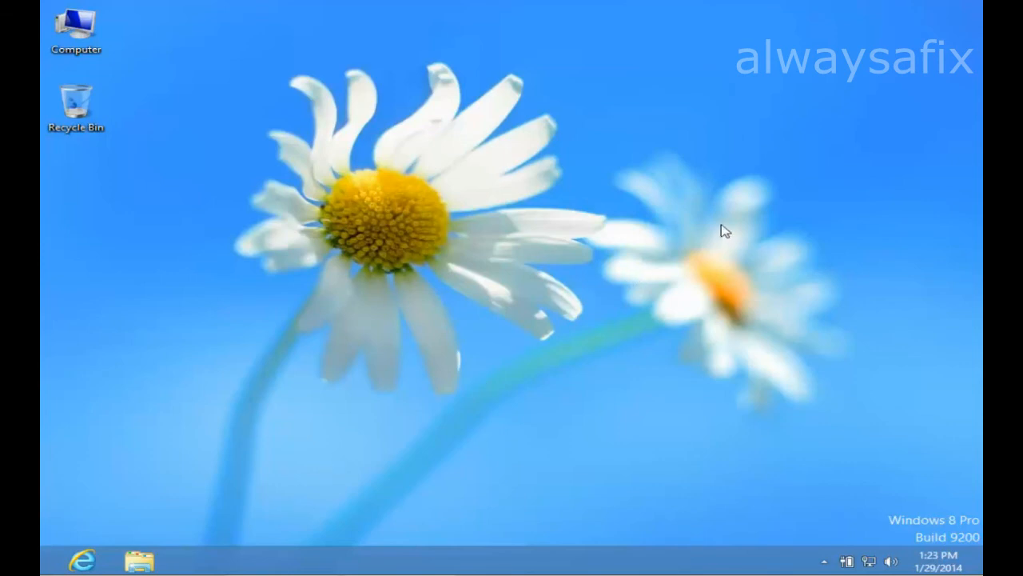
mouse_move(977, 31)
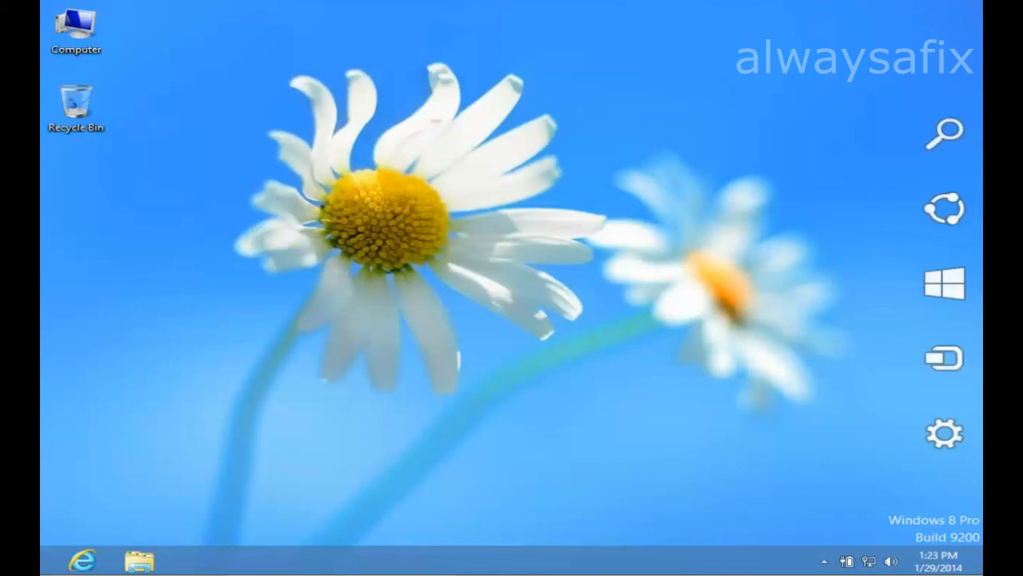
mouse_move(968, 119)
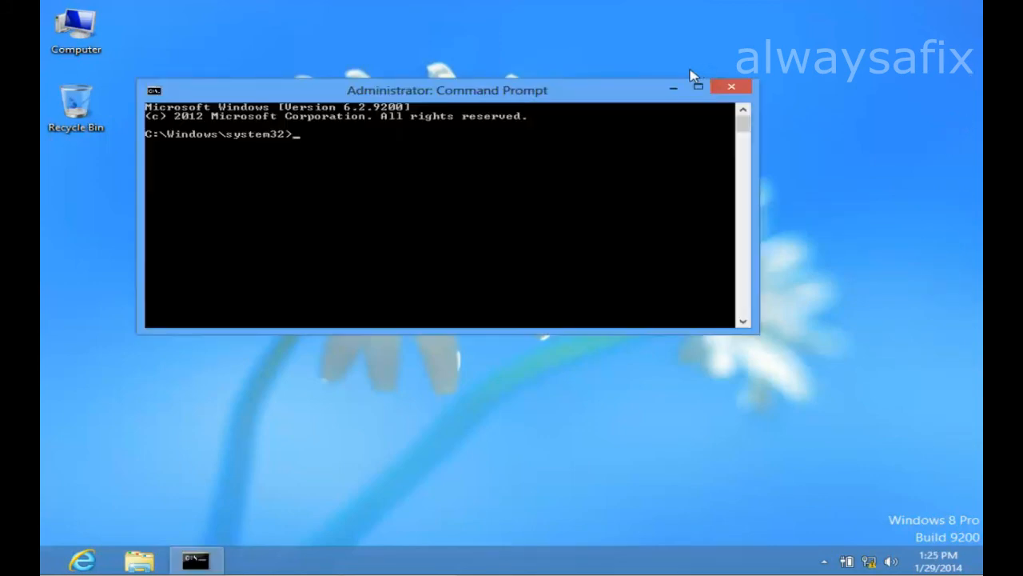
Reposition the admin Command Prompt and enter 'bcdedit /set {default} bootmenupolicy standard' without running it.
drag(448, 89, 472, 99)
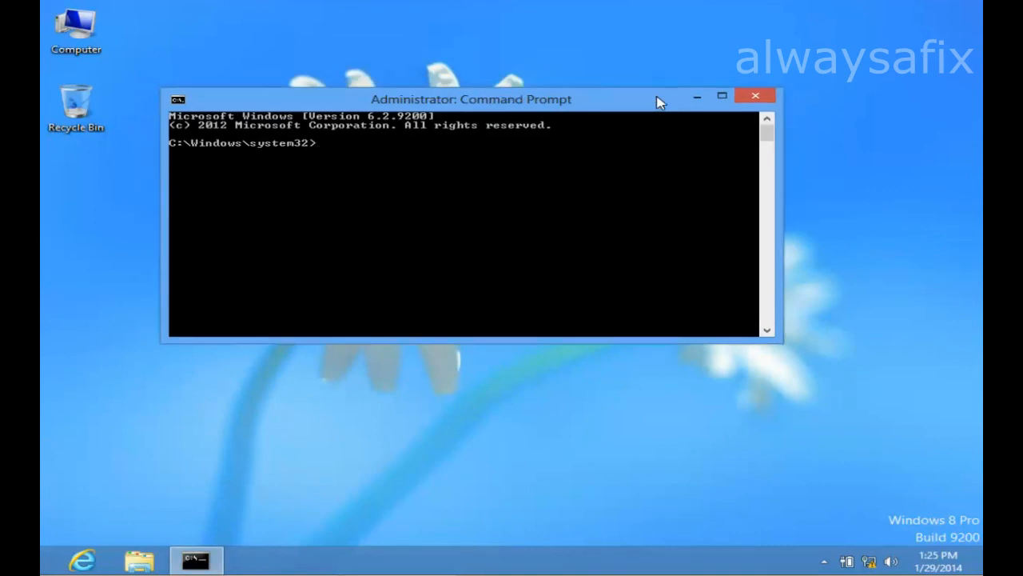
text(bcdedit)
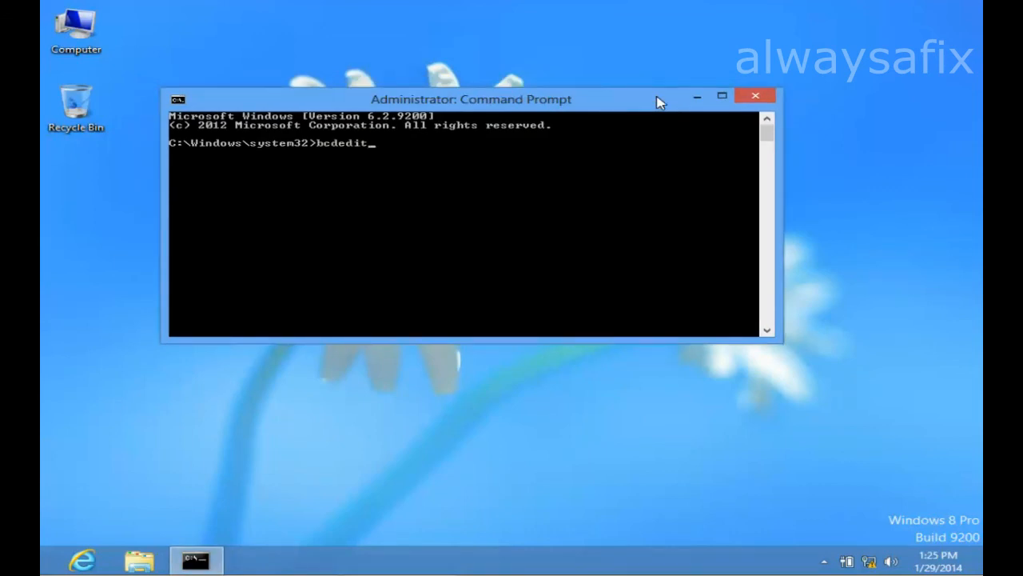
text(/set)
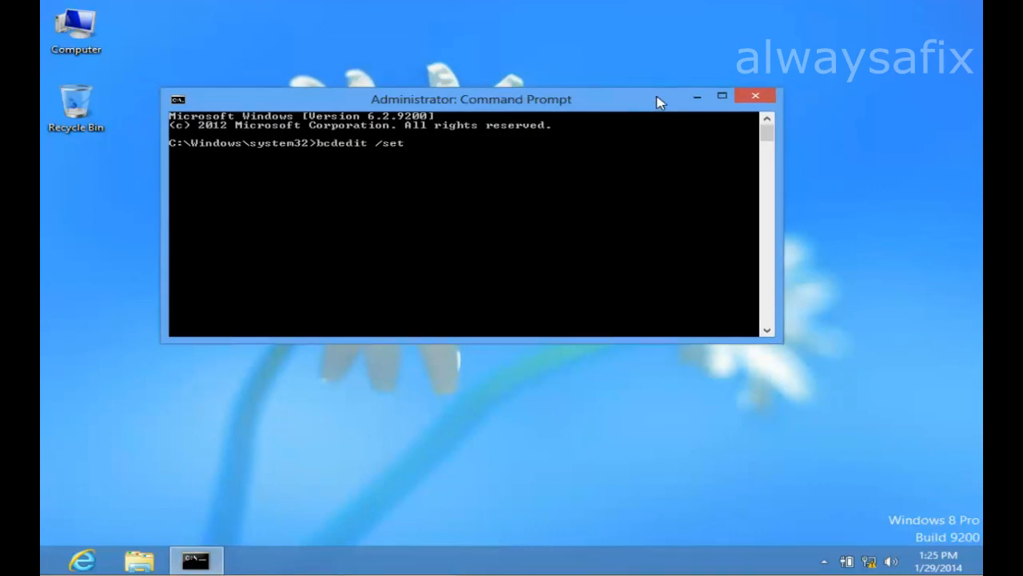
text({default)
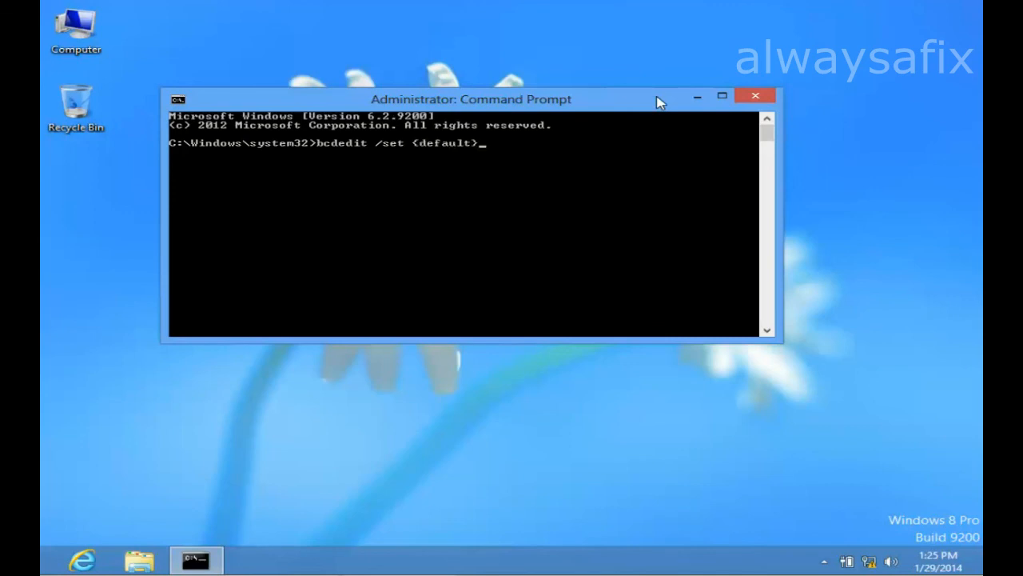
text(boo)
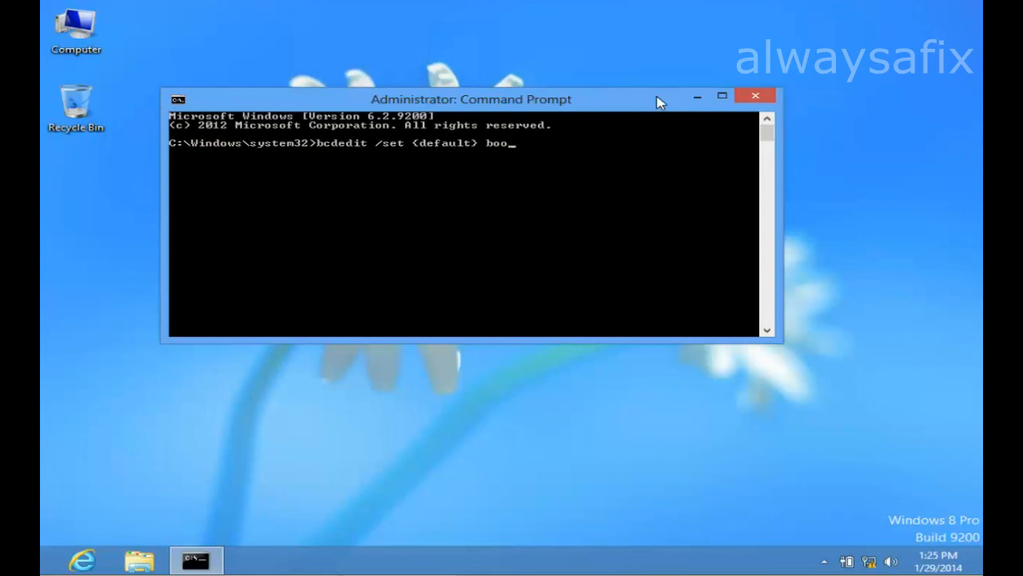
text(tmenupolicy)
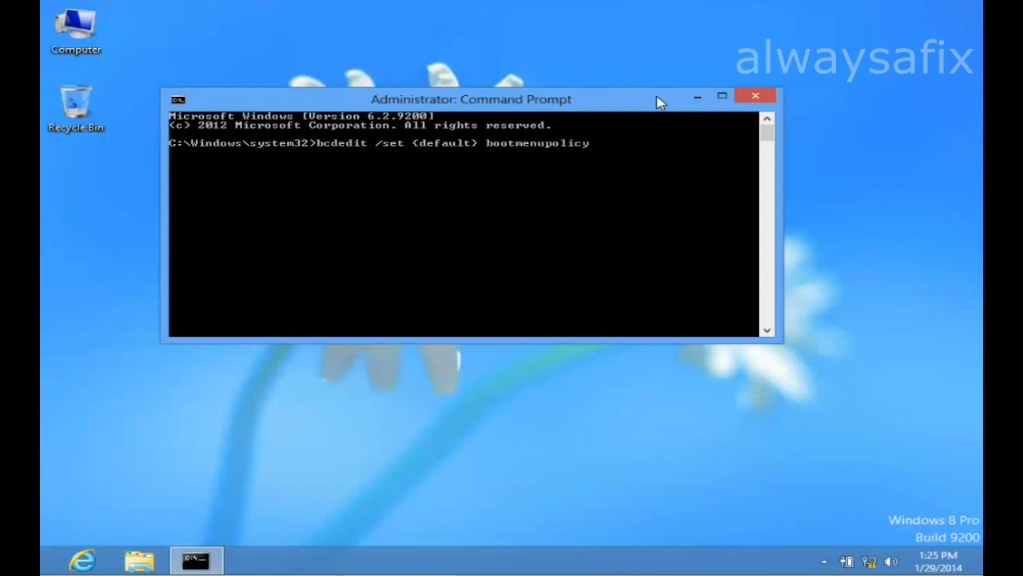
text(l)
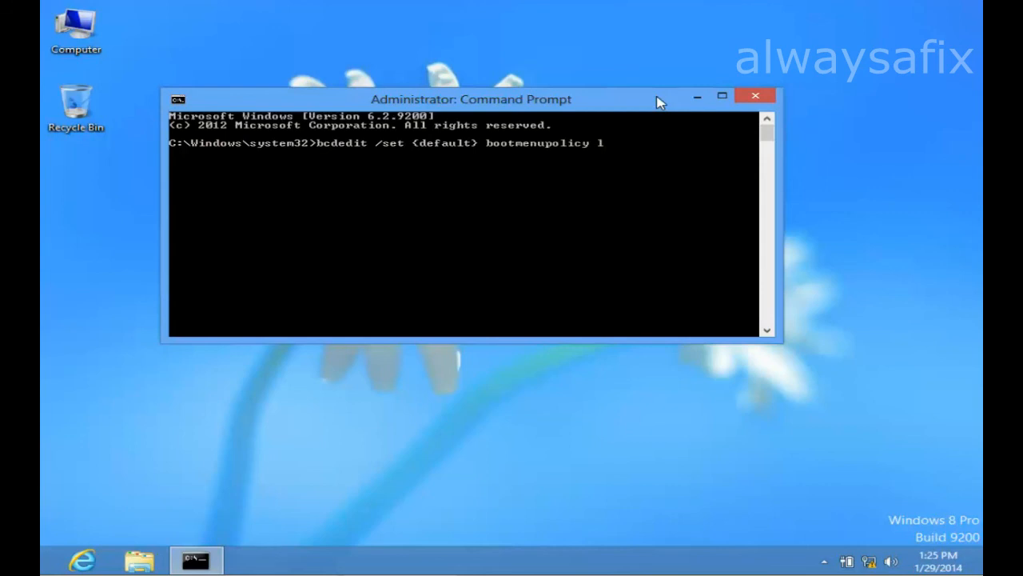
text(standard)
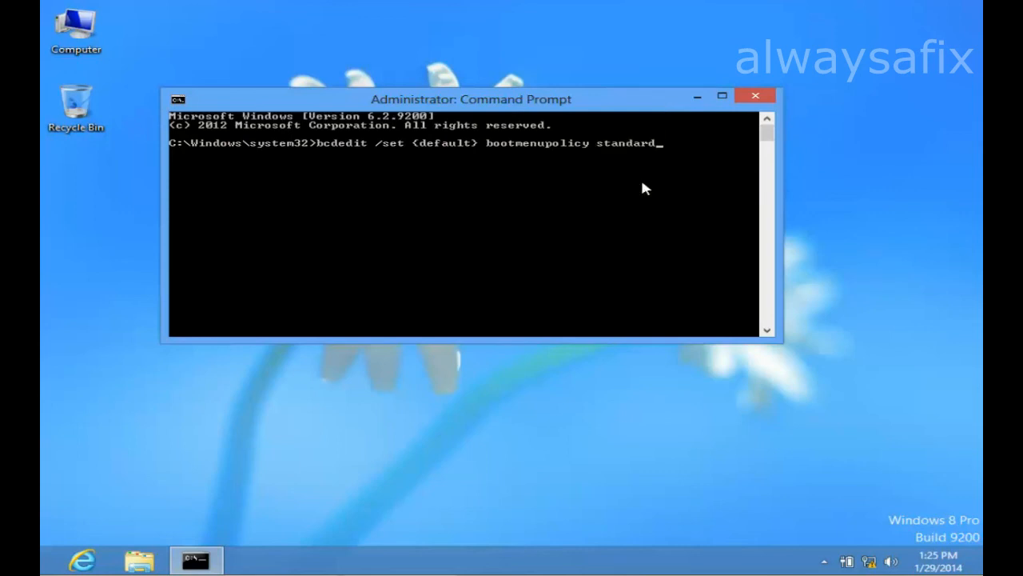